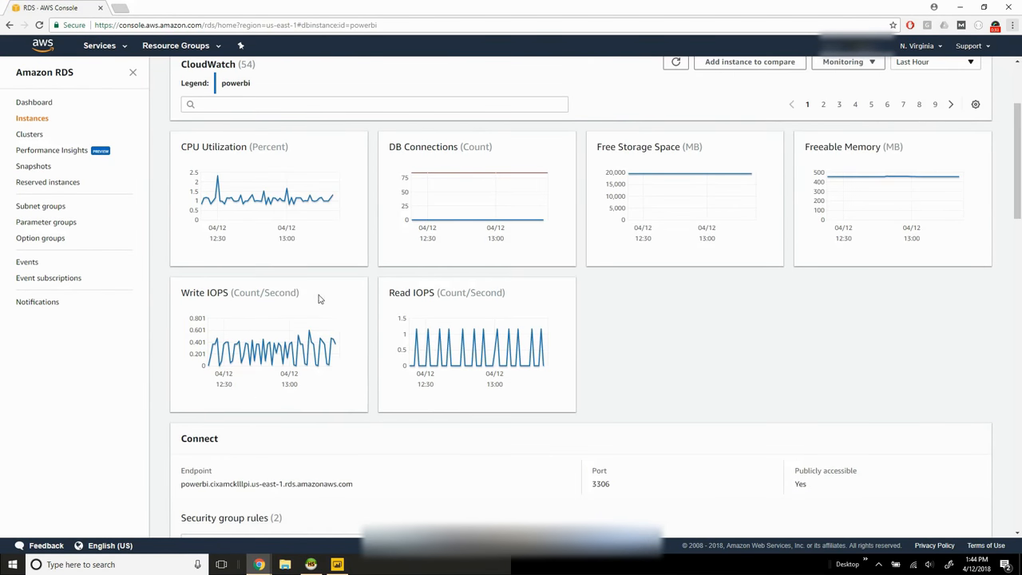
Step: Show the powerbi instance's connection details: its endpoint and port 3306
click(336, 565)
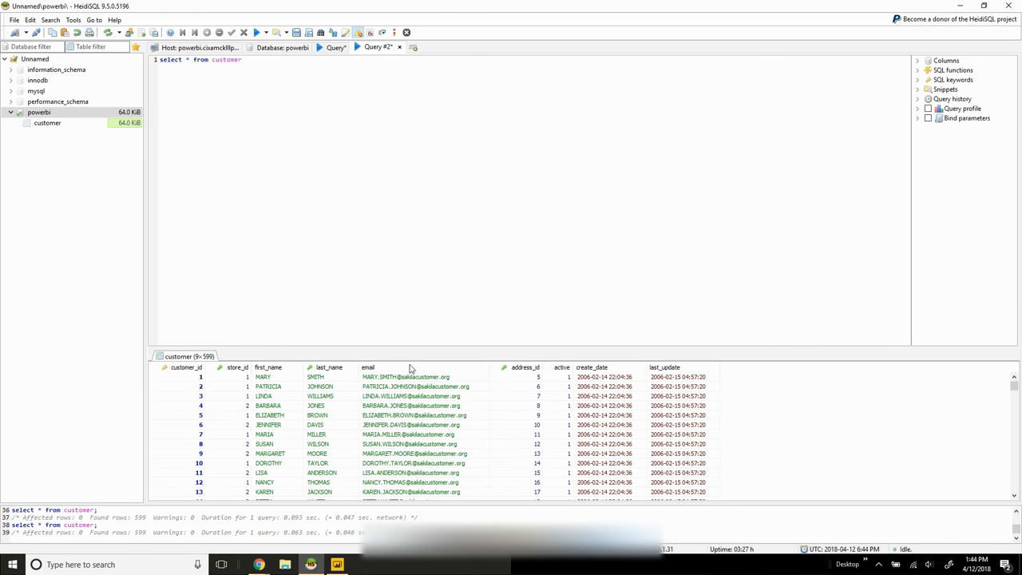